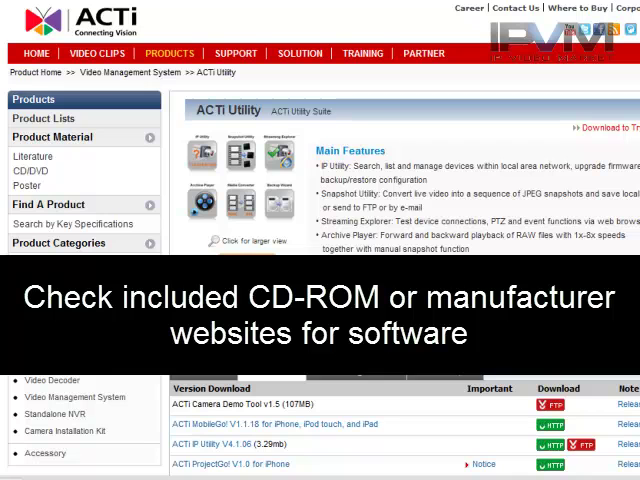
pyautogui.moveTo(452, 138)
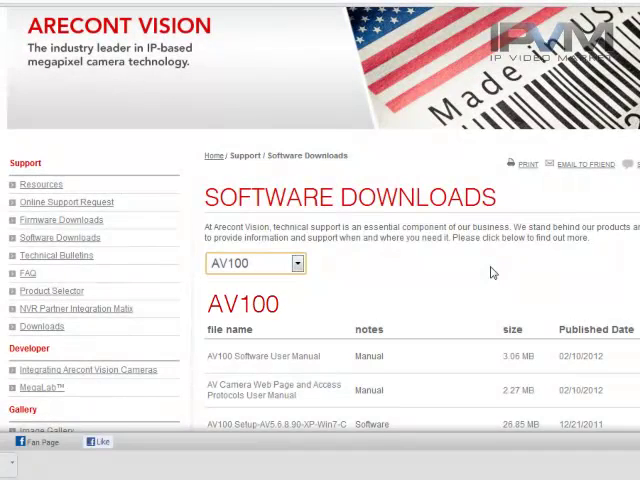
# - Choose the AV100 model on the Arecont Vision Software Downloads page
pyautogui.click(296, 264)
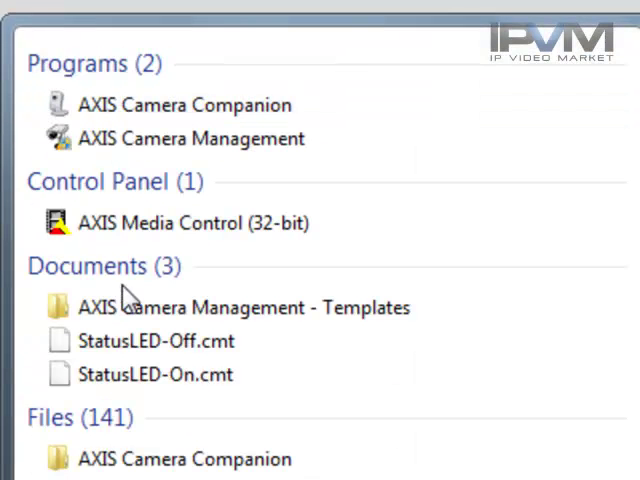
# - Launch AXIS Camera Management and allow it through the UAC prompt
pyautogui.click(192, 138)
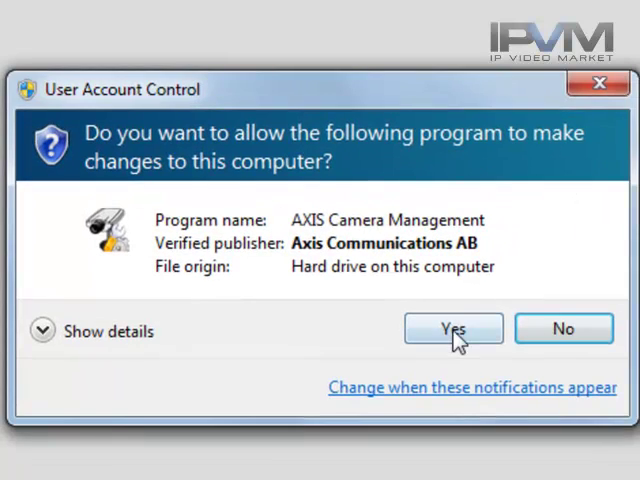
pyautogui.click(452, 328)
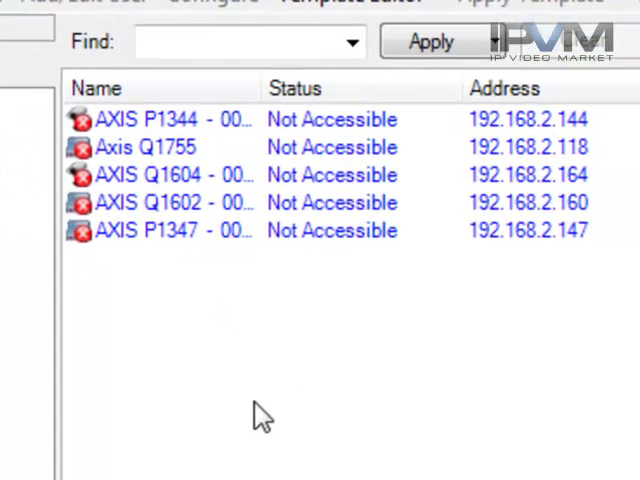
pyautogui.moveTo(444, 244)
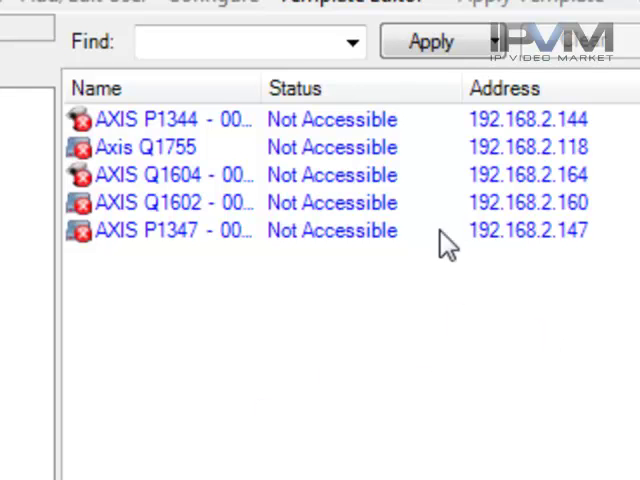
# - Select the AXIS P1344 camera and review its 192.168.2.x address in the list
pyautogui.click(160, 120)
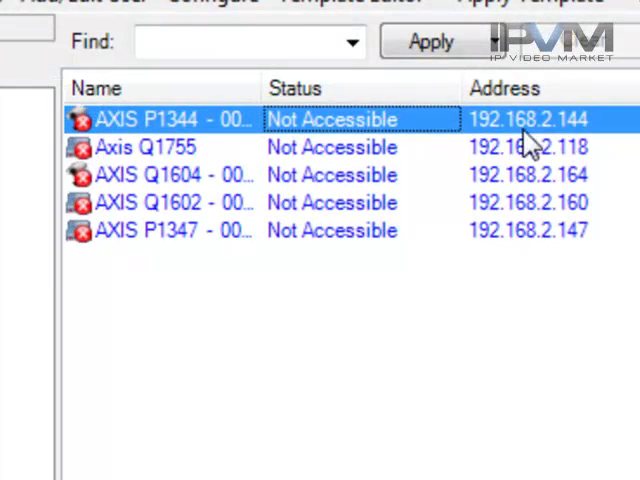
pyautogui.moveTo(484, 144)
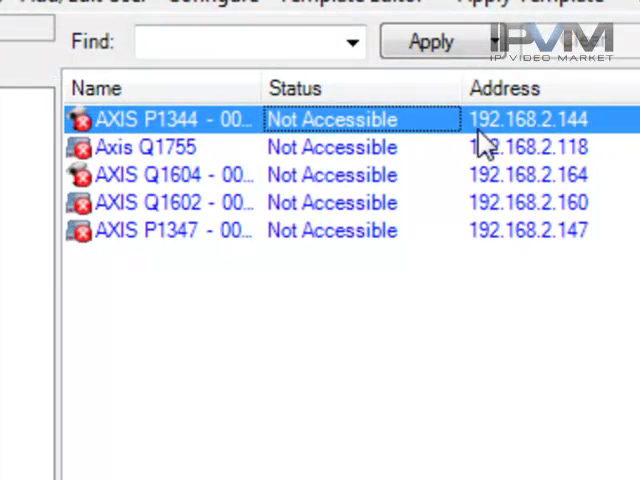
pyautogui.moveTo(584, 144)
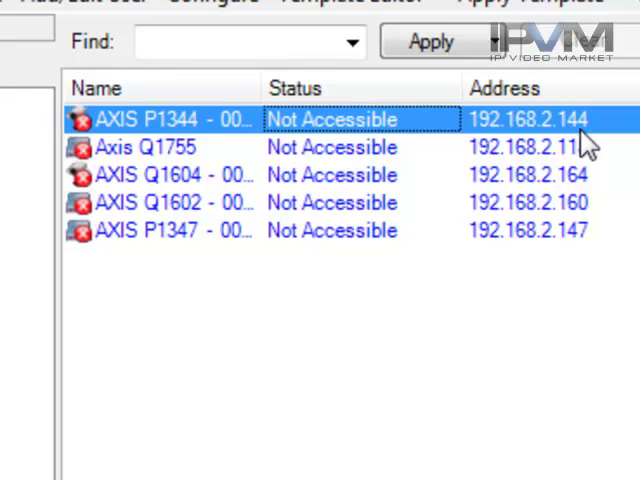
pyautogui.doubleClick(528, 120)
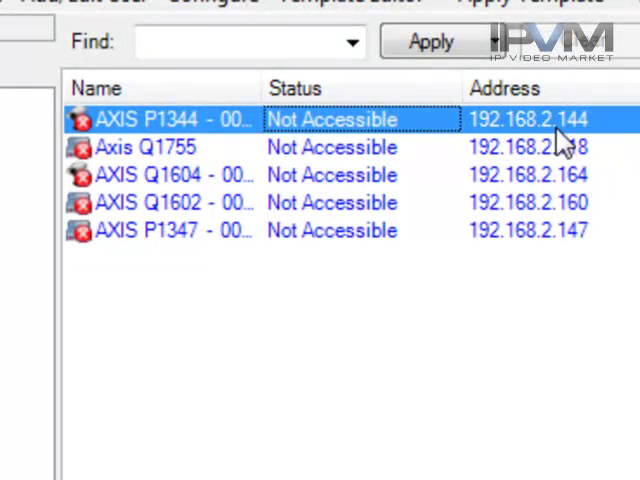
pyautogui.doubleClick(528, 120)
pyautogui.write('p')
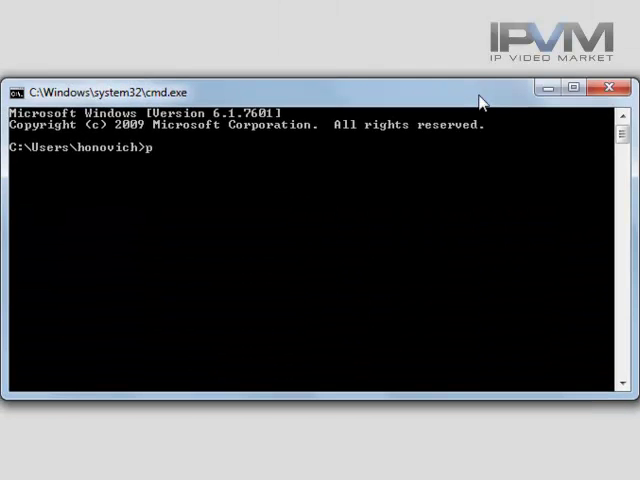
# - Run a continuous ping to the camera: ping 192.168.2.144 -t
pyautogui.write('ing')
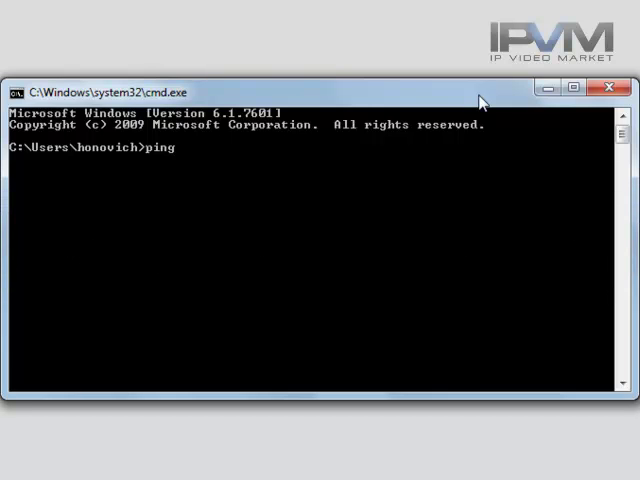
pyautogui.write('192.16')
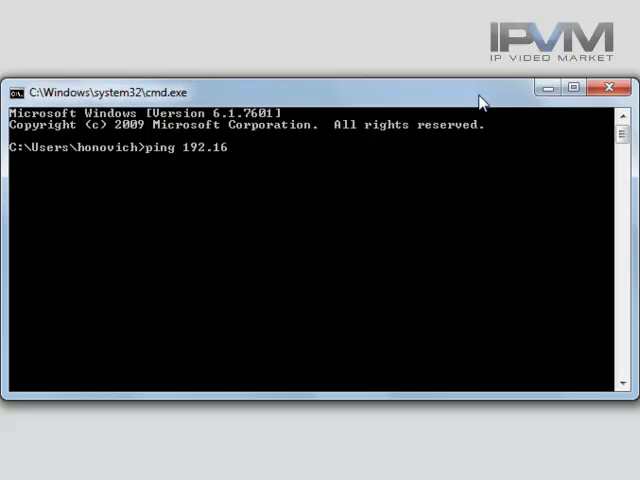
pyautogui.write('8.2.144')
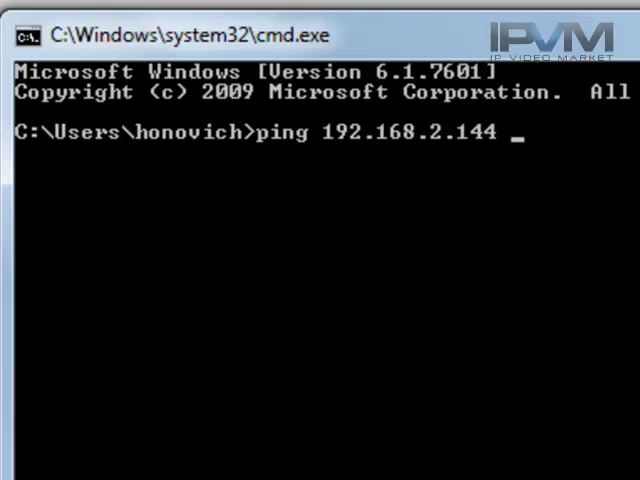
pyautogui.write('-t')
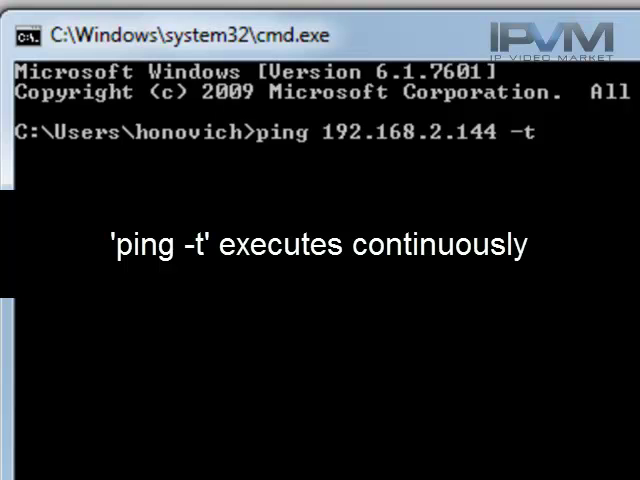
pyautogui.press('Return')
pyautogui.write('i')
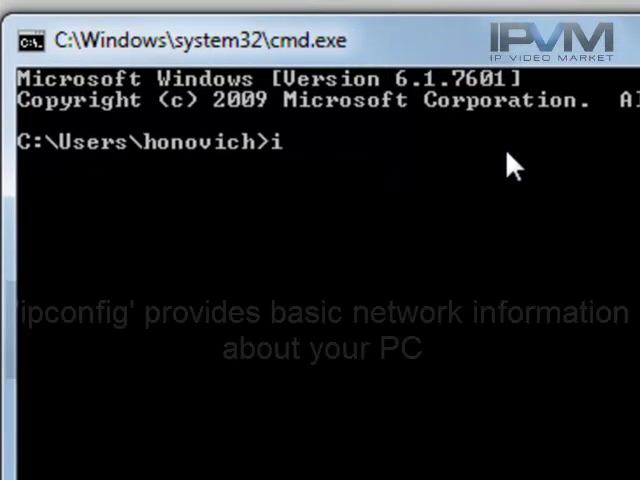
# - Run ipconfig and review the wireless (192.168.200.26) and Ethernet (192.168.1.10) adapter addresses
pyautogui.write('pconfig')
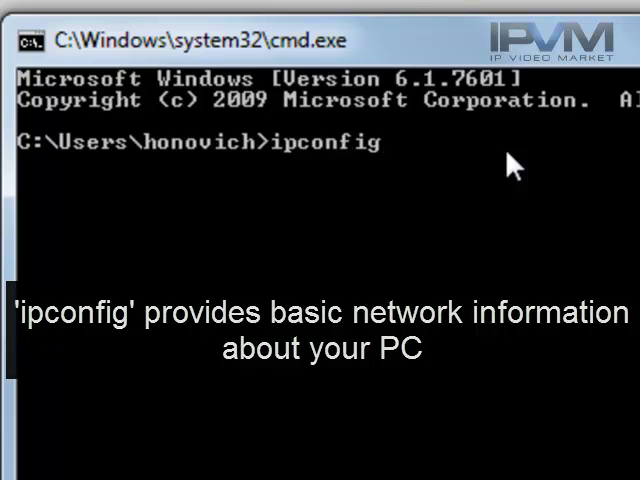
pyautogui.press('Return')
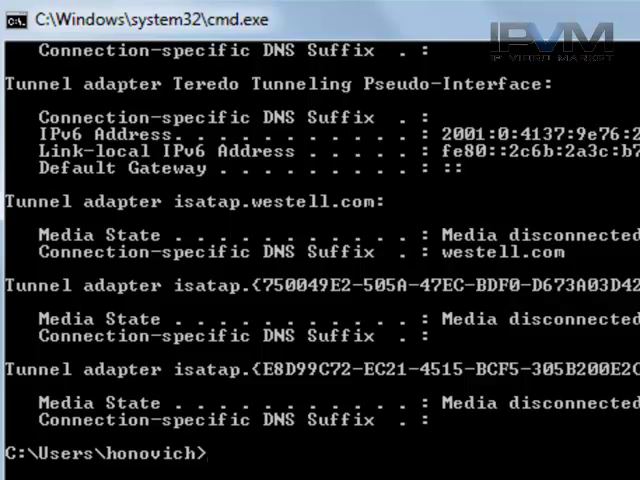
pyautogui.scroll(3)
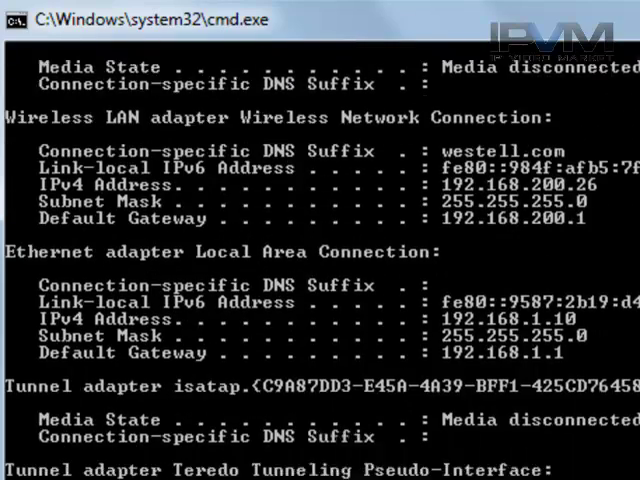
pyautogui.scroll(-3)
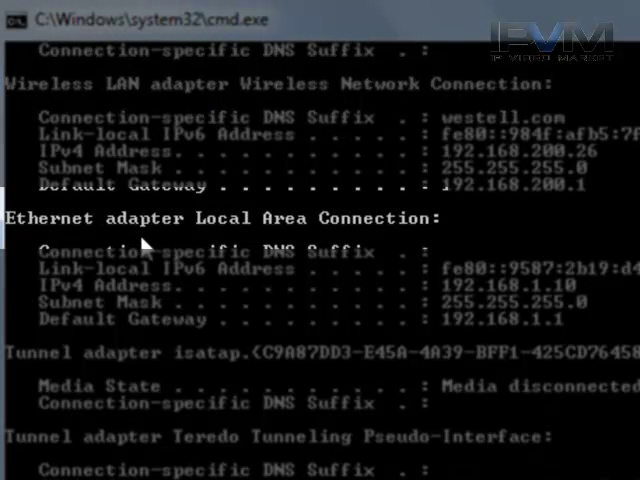
pyautogui.moveTo(430, 164)
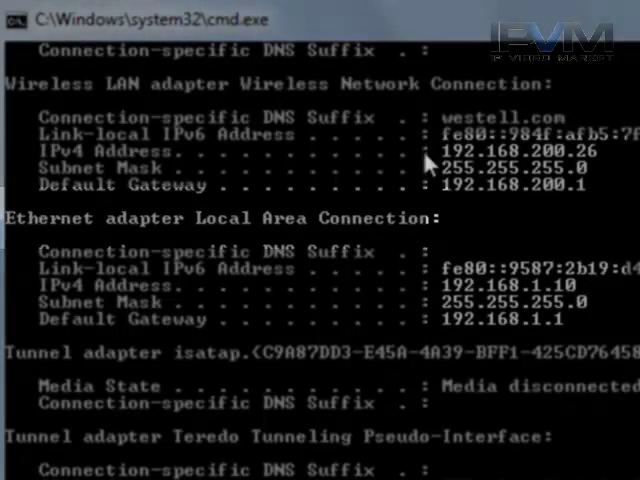
pyautogui.moveTo(576, 204)
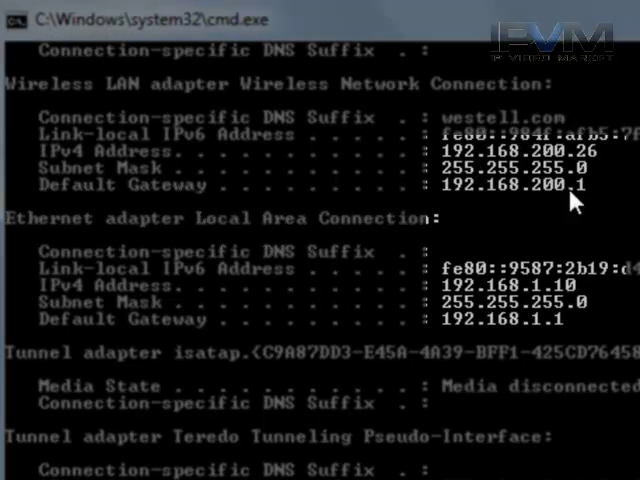
pyautogui.moveTo(620, 298)
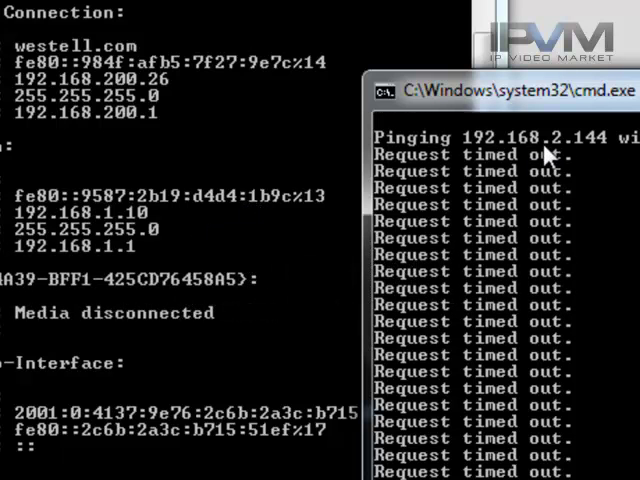
pyautogui.moveTo(524, 160)
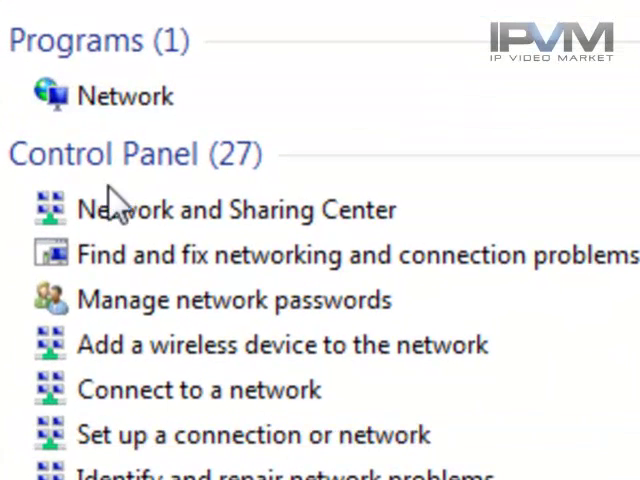
# - Open Network and Sharing Center and show the adapter connections list
pyautogui.click(236, 208)
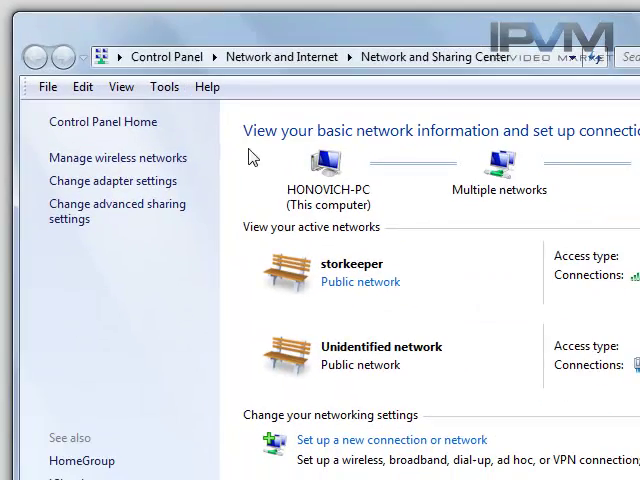
pyautogui.click(112, 180)
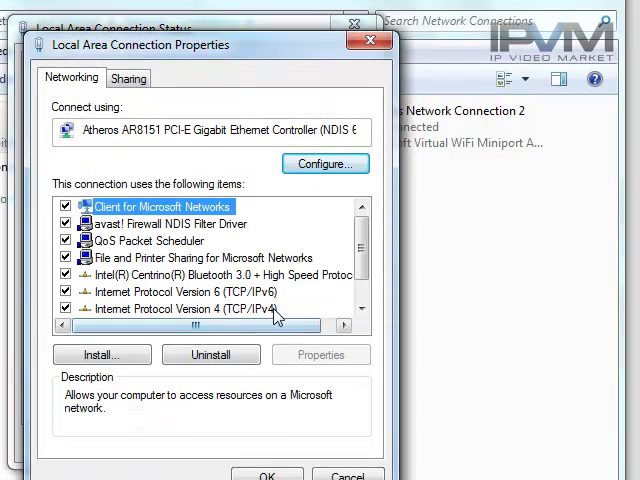
# - Set the Ethernet adapter's IPv4 address to 192.168.2.10, mask 255.255.255.0, gateway 192.168.2.1
pyautogui.click(178, 308)
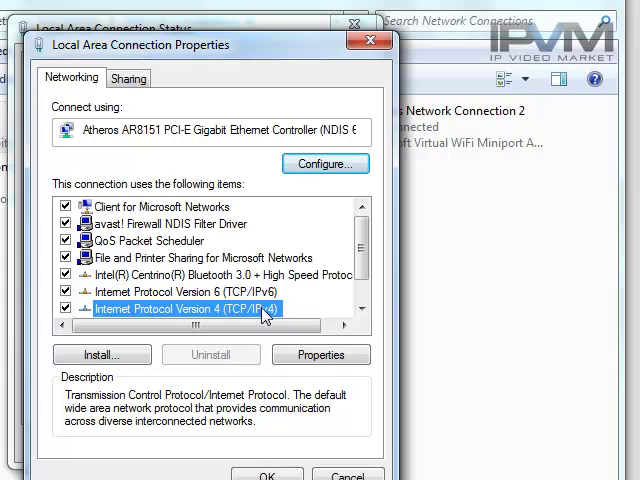
pyautogui.click(320, 354)
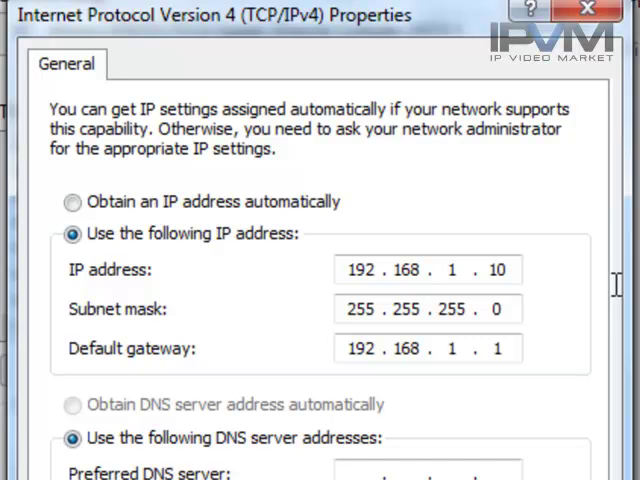
pyautogui.moveTo(460, 304)
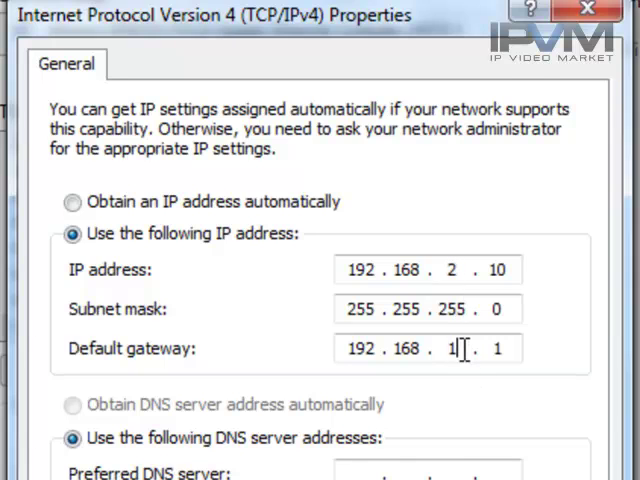
pyautogui.write('2')
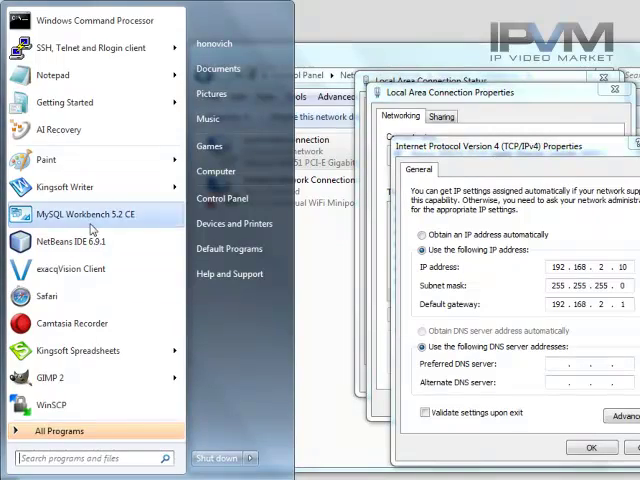
# - In a new Command Prompt, ping 192.168.2.144 repeatedly until the camera replies
pyautogui.click(94, 20)
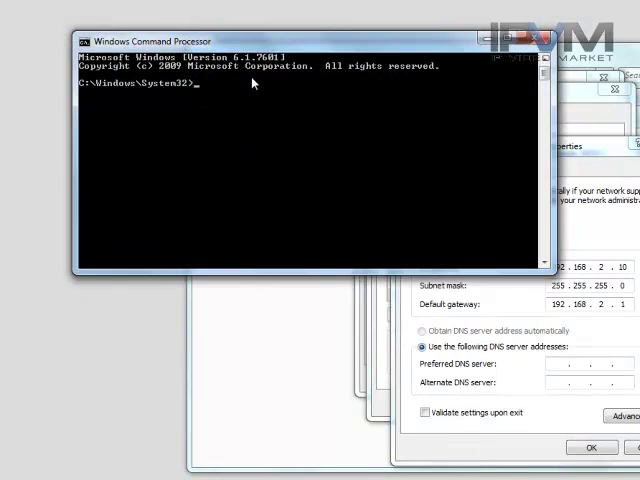
pyautogui.write('ping 192')
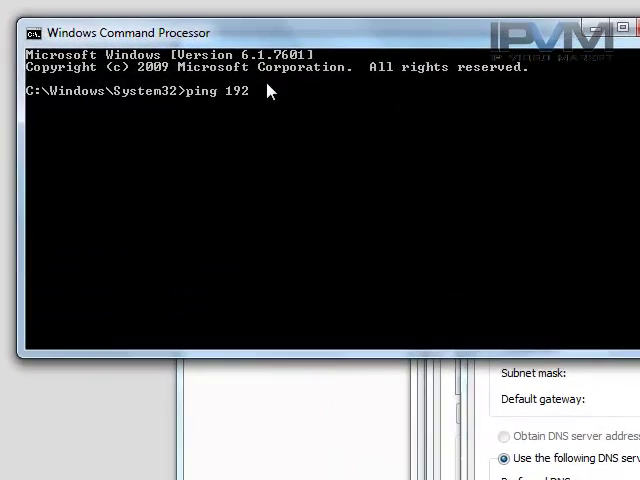
pyautogui.write('.168.2.144')
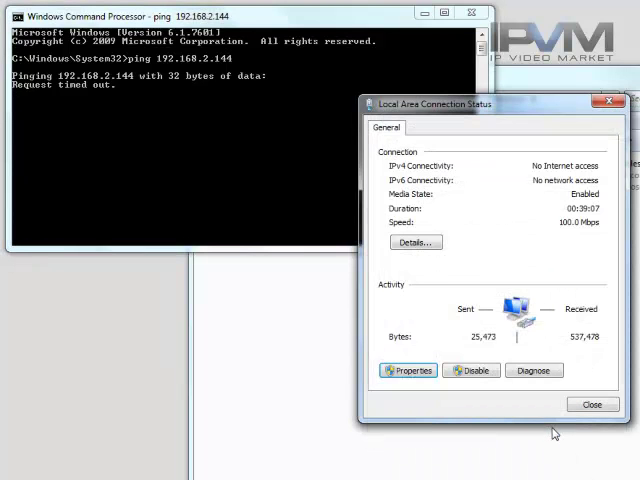
pyautogui.click(592, 404)
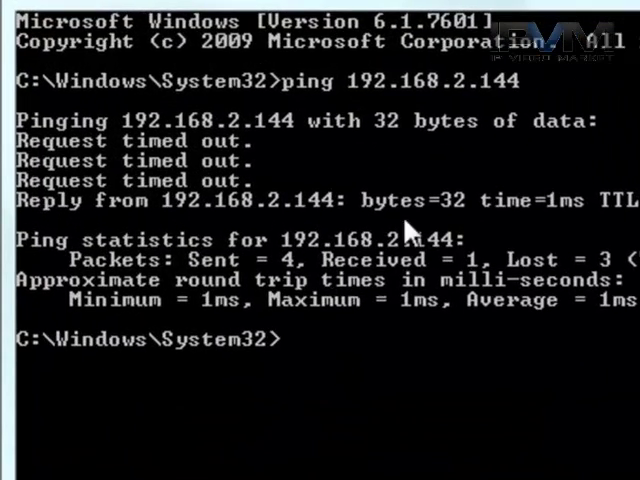
pyautogui.write('ping 192.168.2.144')
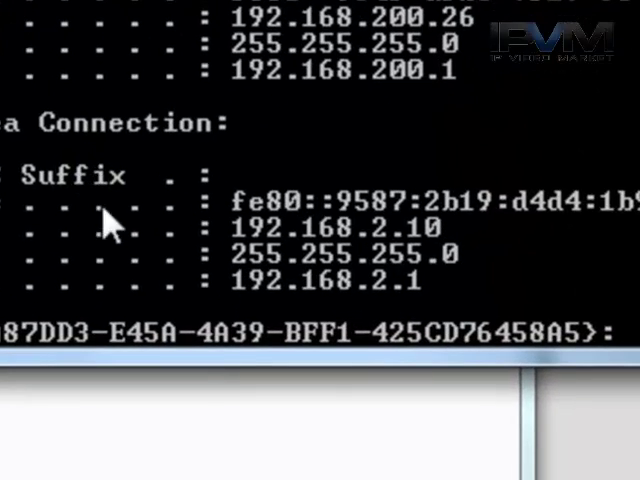
pyautogui.moveTo(410, 264)
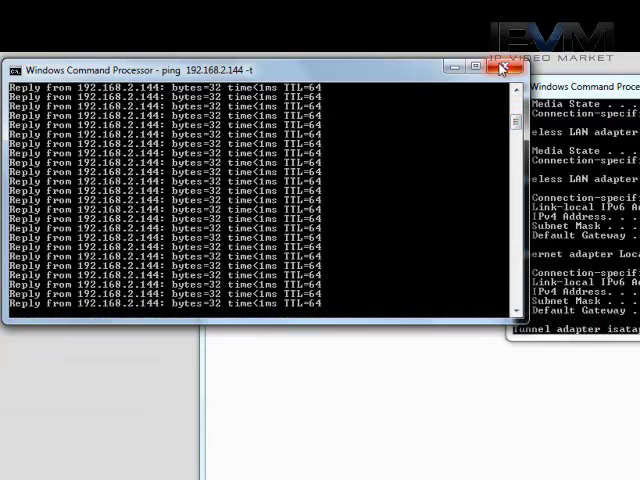
# - Close the Command Prompt window after the continuous ping gets steady replies
pyautogui.click(500, 68)
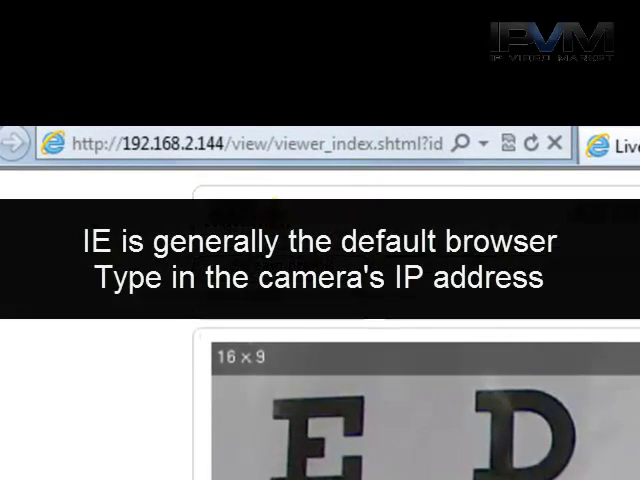
pyautogui.moveTo(164, 180)
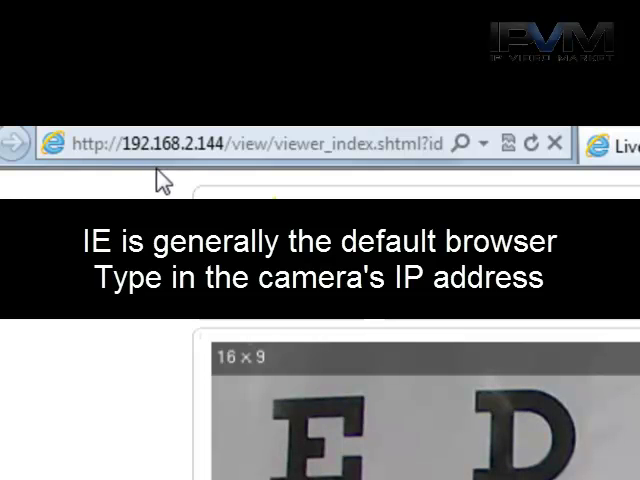
pyautogui.moveTo(224, 176)
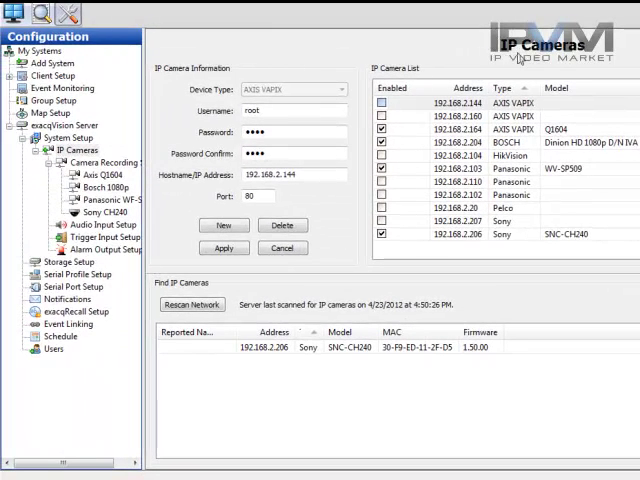
pyautogui.moveTo(504, 72)
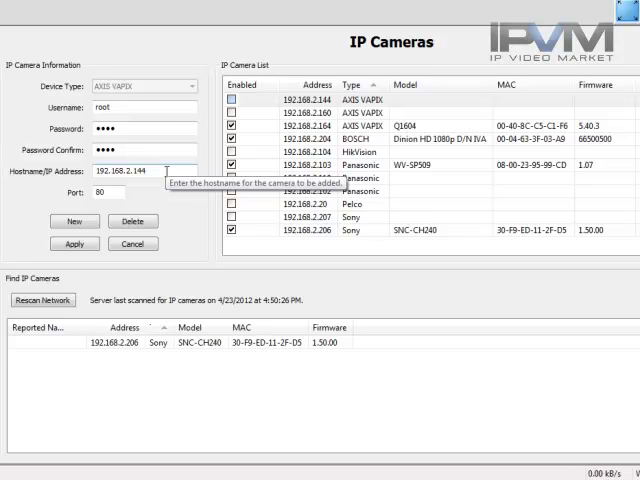
# - Apply the AXIS VAPIX camera entry at 192.168.2.144 to add it to the list
pyautogui.click(74, 220)
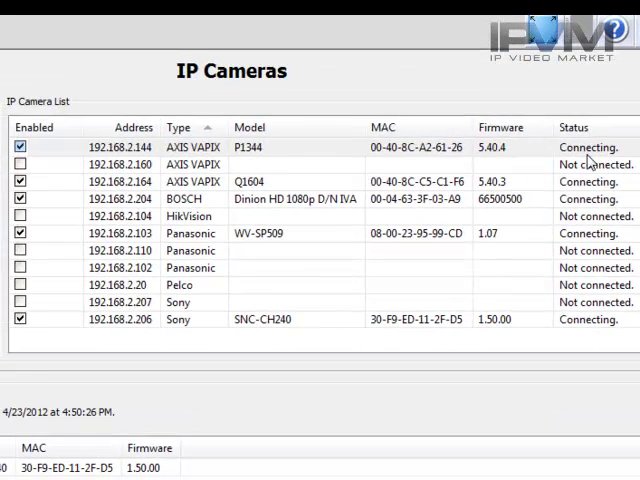
pyautogui.moveTo(434, 160)
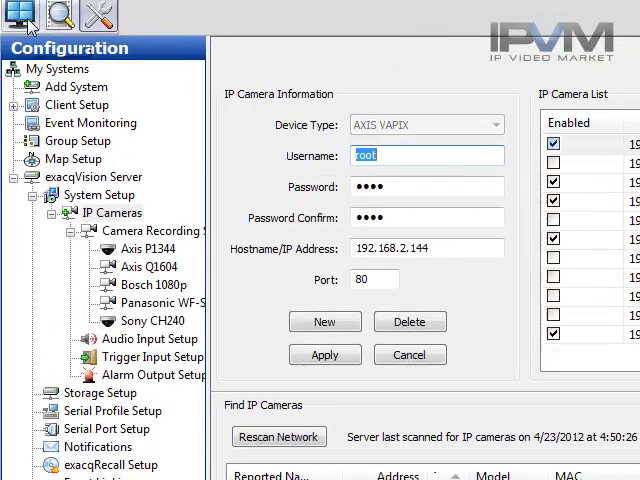
# - Switch to the Live view, where the Axis P1344 is listed among the server's cameras
pyautogui.click(20, 16)
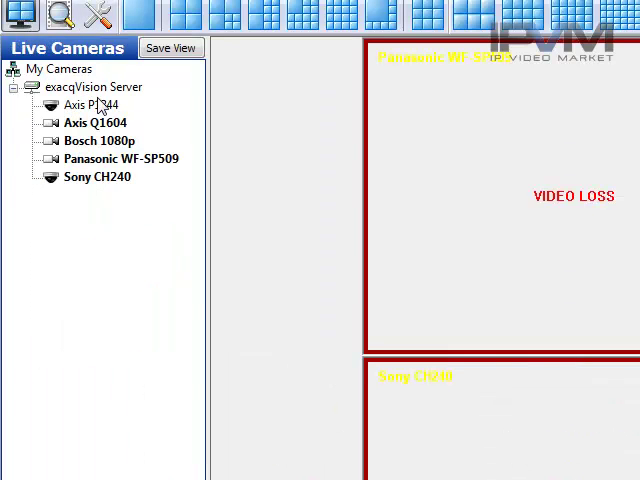
pyautogui.click(96, 16)
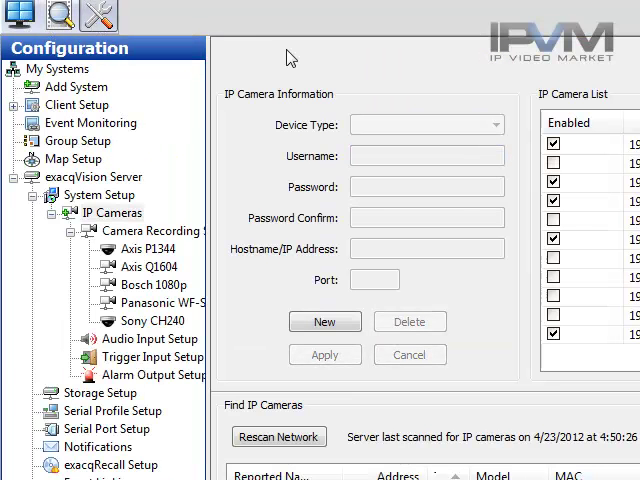
pyautogui.click(18, 16)
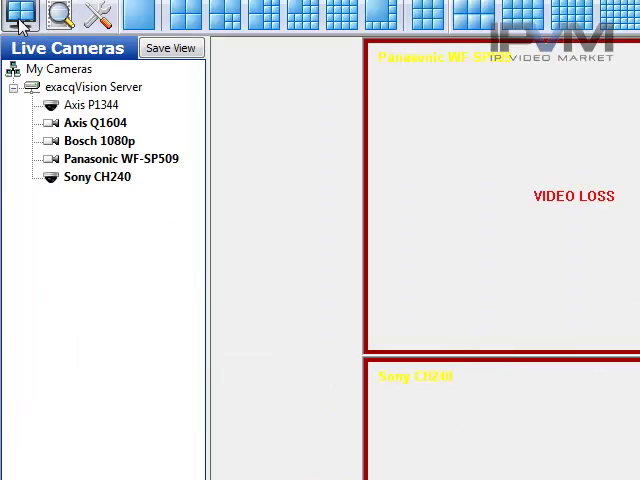